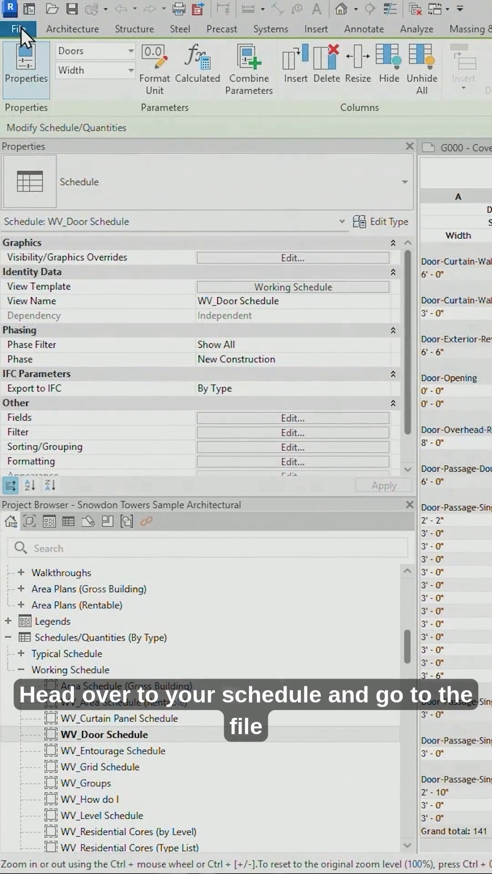
- Show the File menu's export options for reports and schedules
click(17, 29)
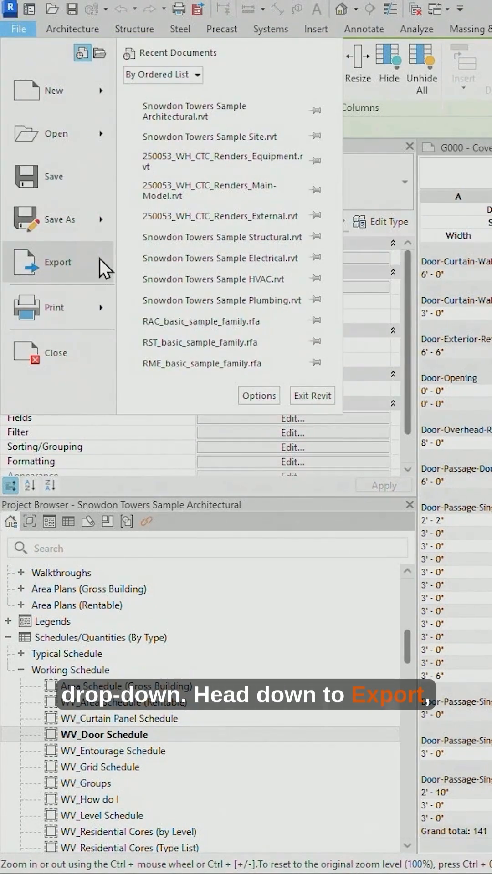
click(57, 262)
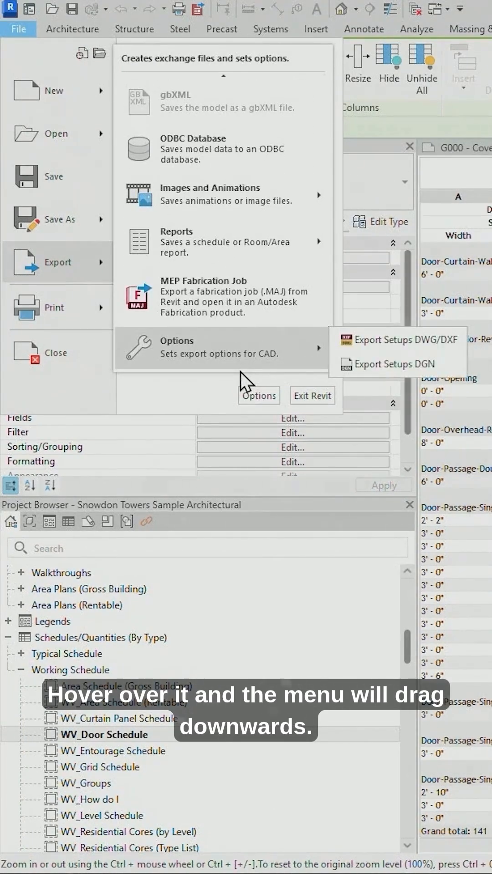
mouse_move(236, 337)
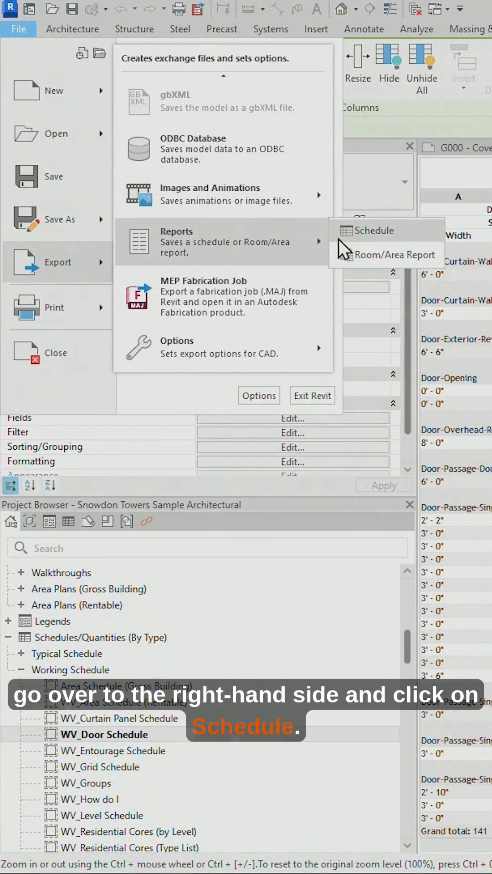
- Export the door schedule as CSV (delimited) to the Desktop as WV_Door Schedule.csv
click(373, 230)
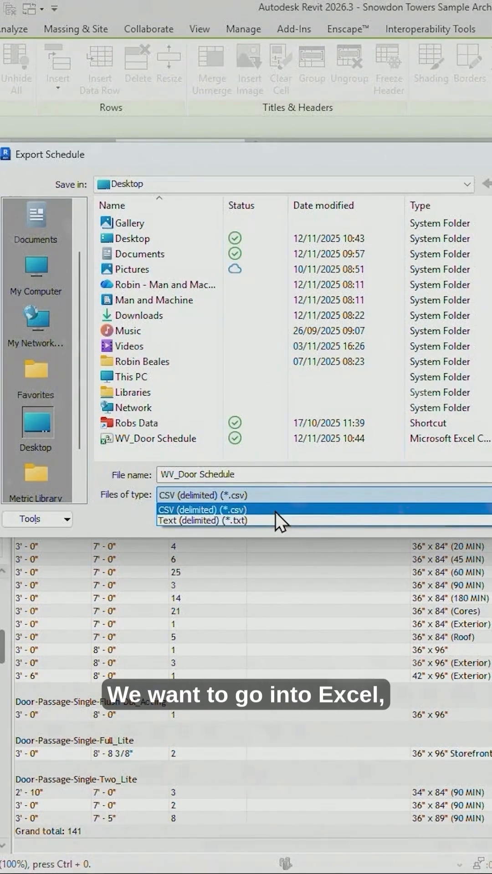
click(201, 509)
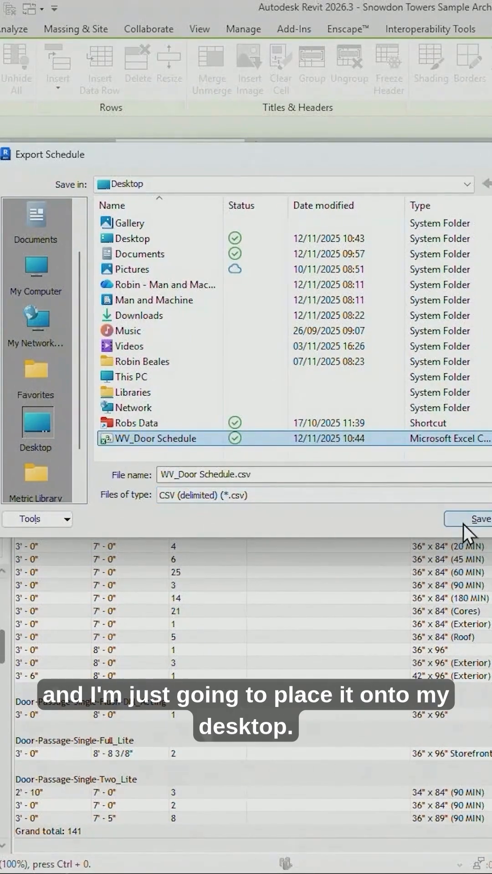
click(479, 518)
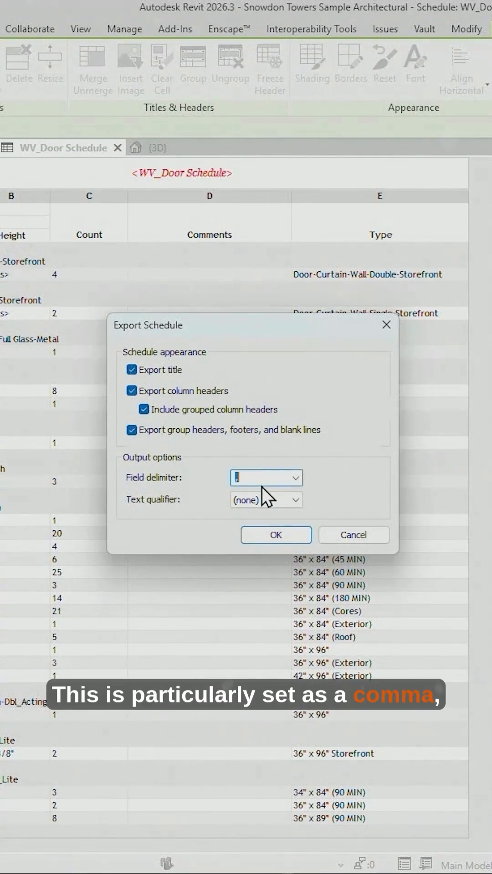
- Review the field delimiter option and confirm the export settings with OK
click(301, 477)
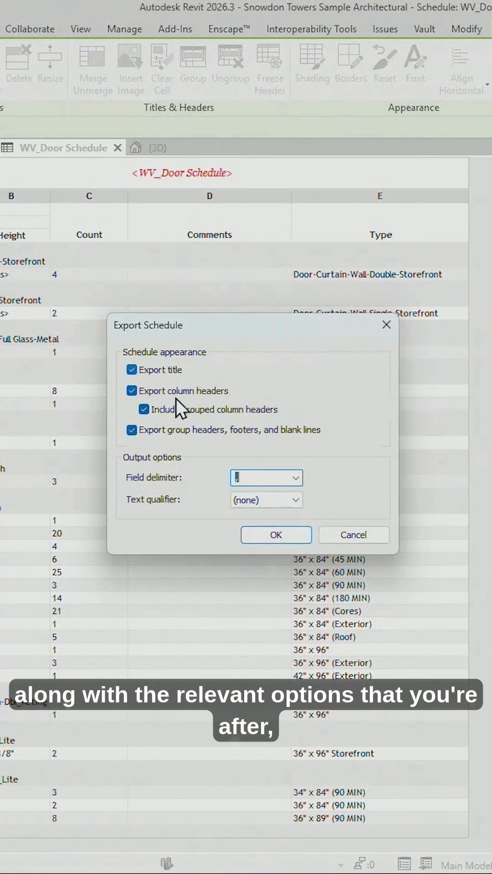
click(276, 535)
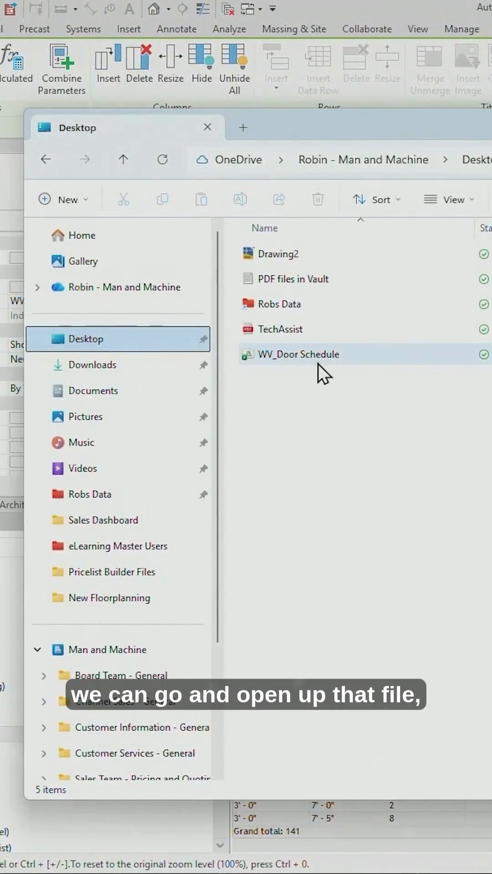
- Open WV_Door Schedule from the Desktop folder in Excel
double_click(298, 354)
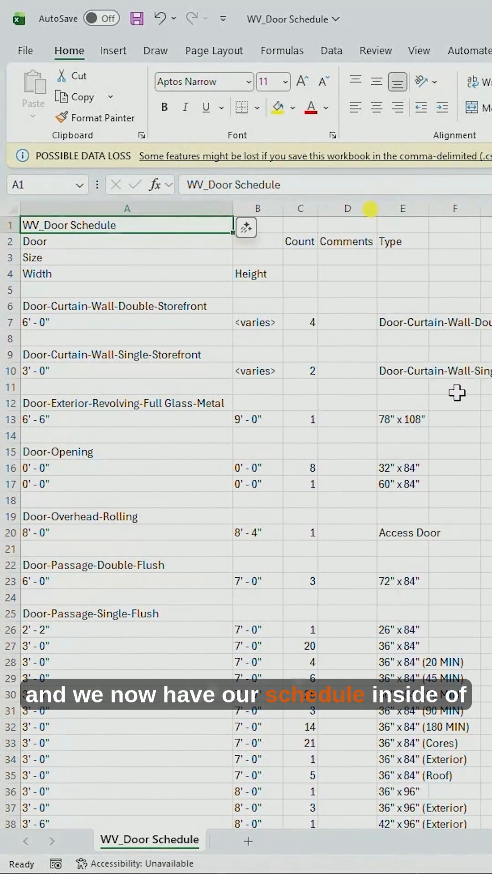
mouse_move(450, 523)
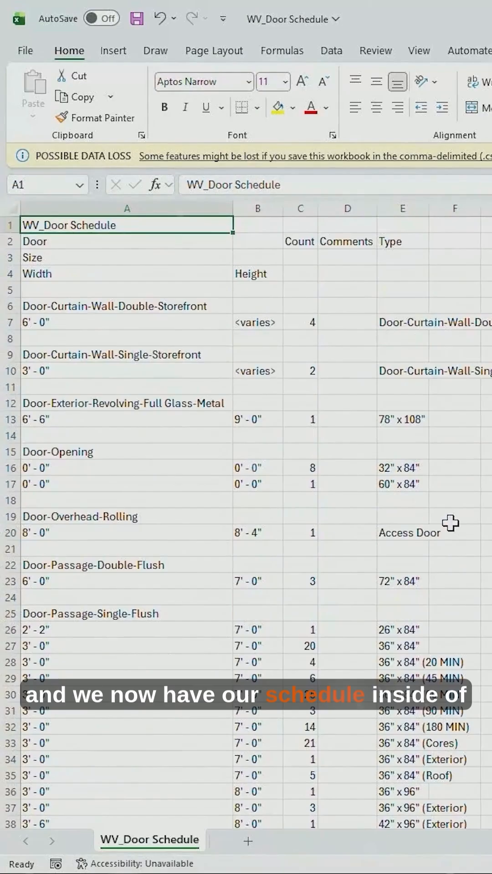